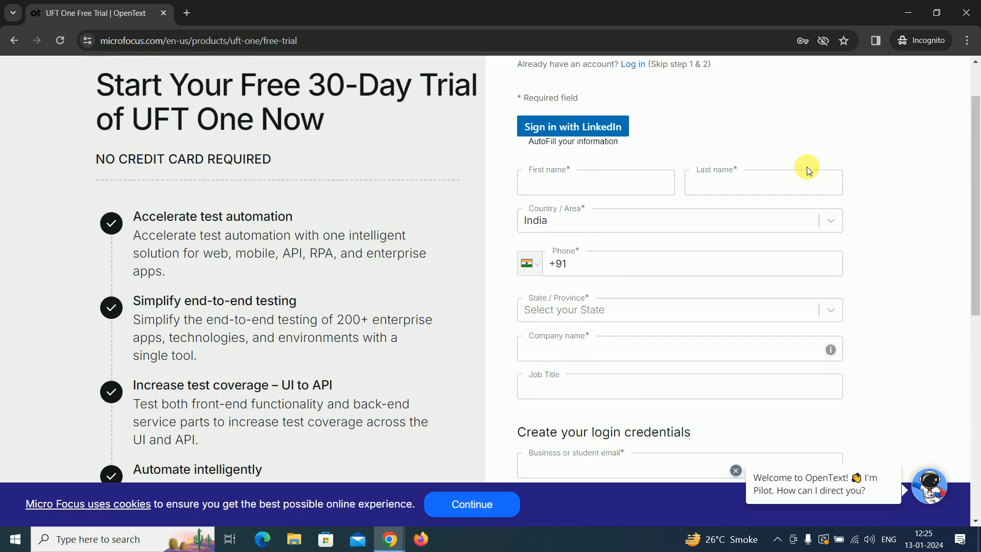
Scroll through the empty UFT One free trial account-creation form
scroll(up, 3)
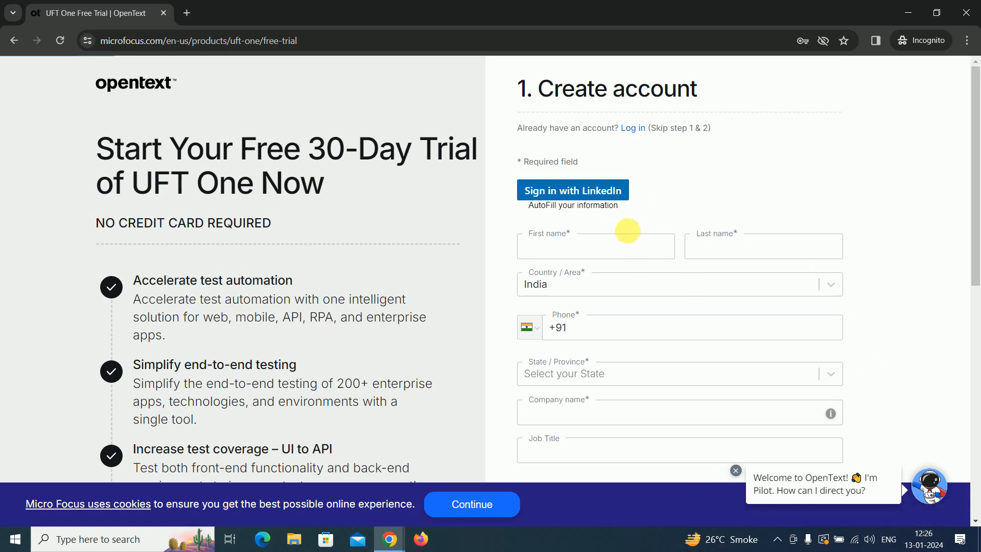
mouse_move(461, 196)
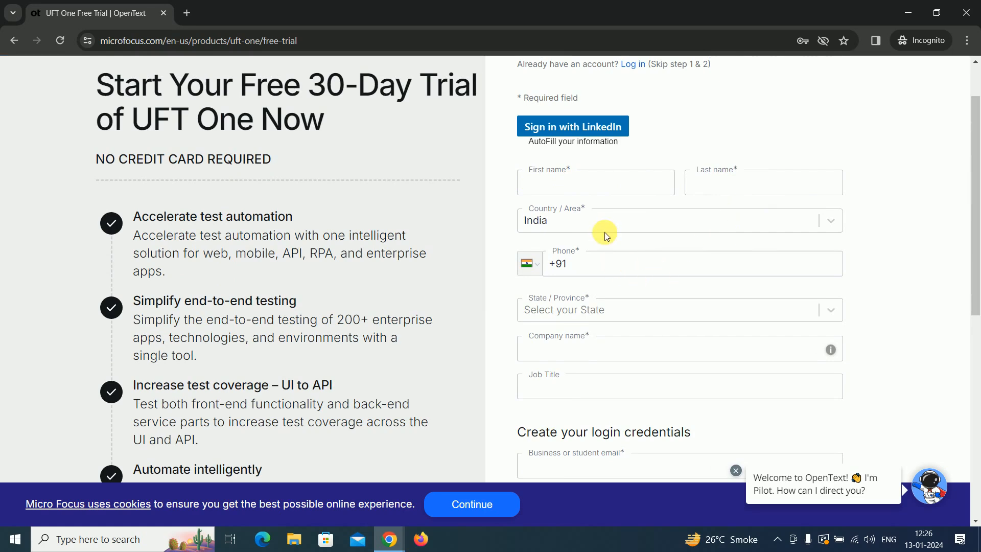
scroll(down, 3)
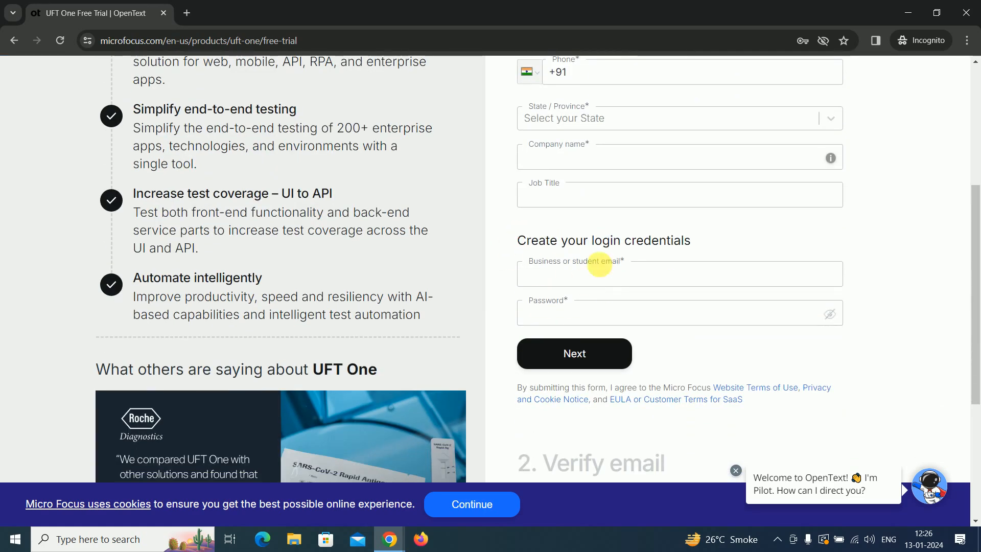
mouse_move(542, 326)
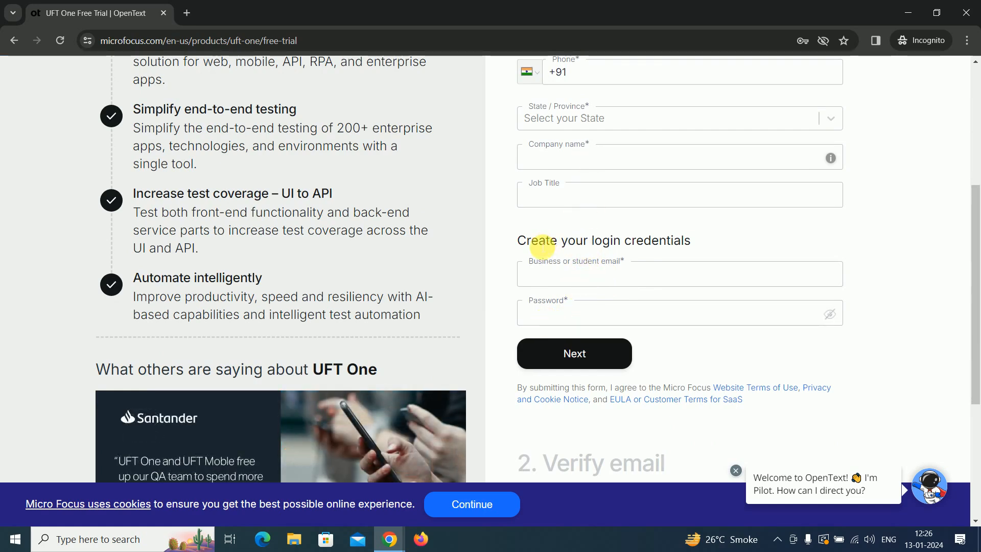
mouse_move(604, 269)
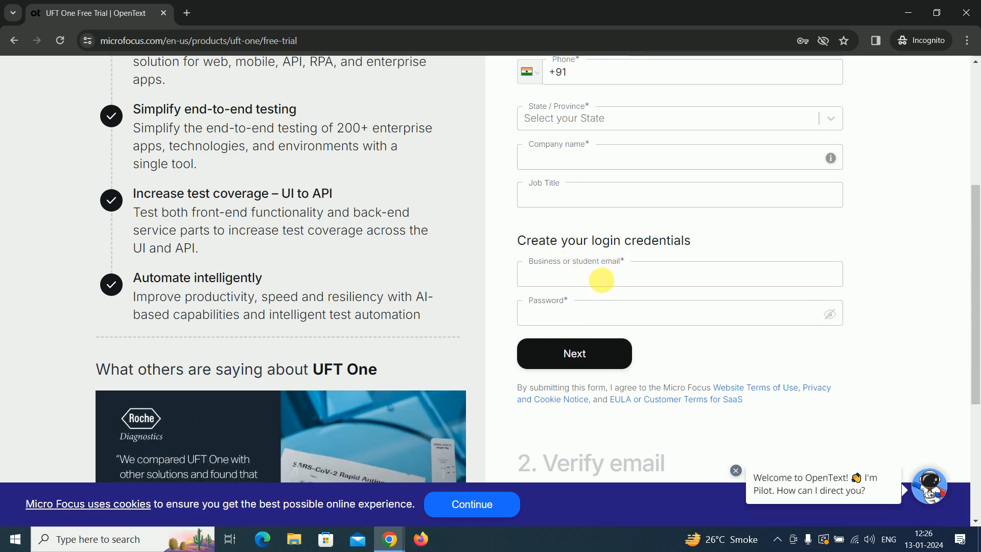
mouse_move(692, 280)
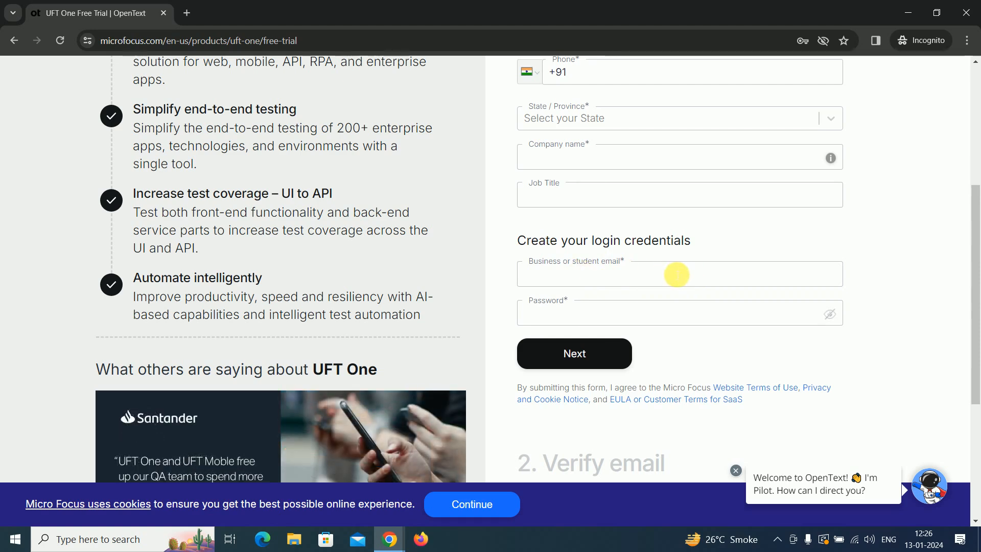
mouse_move(577, 277)
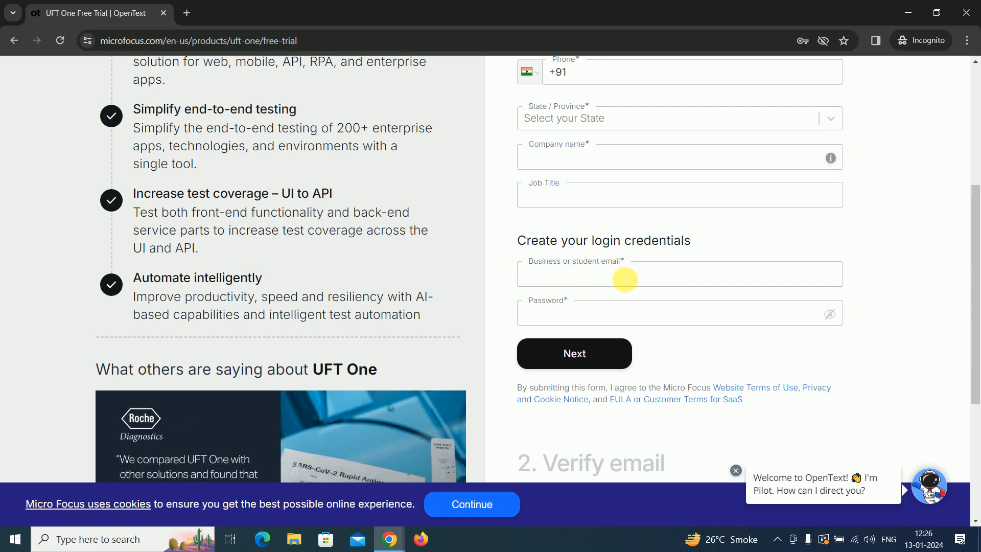
mouse_move(603, 298)
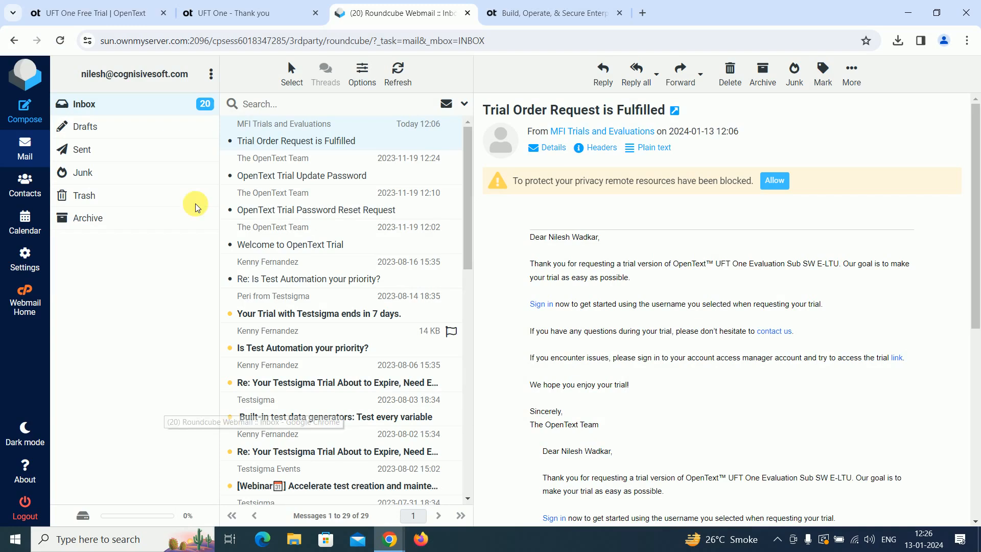
Return to the UFT One Free Trial tab showing account, verification and login completed
click(94, 13)
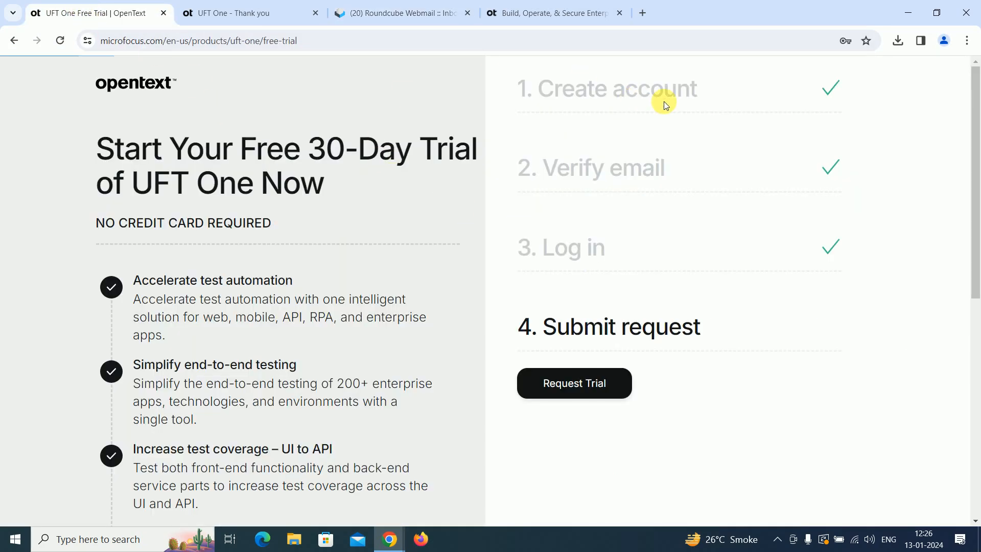
mouse_move(682, 128)
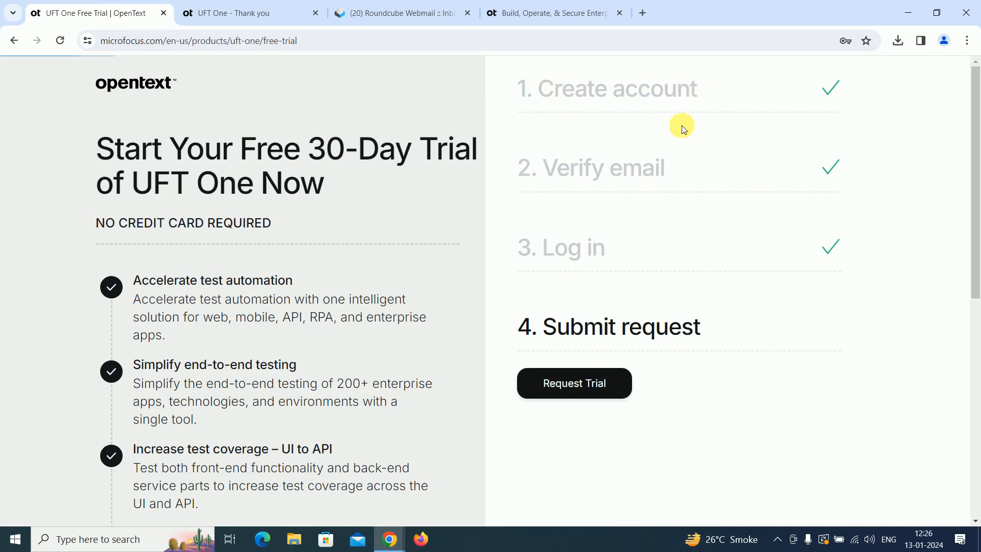
mouse_move(546, 260)
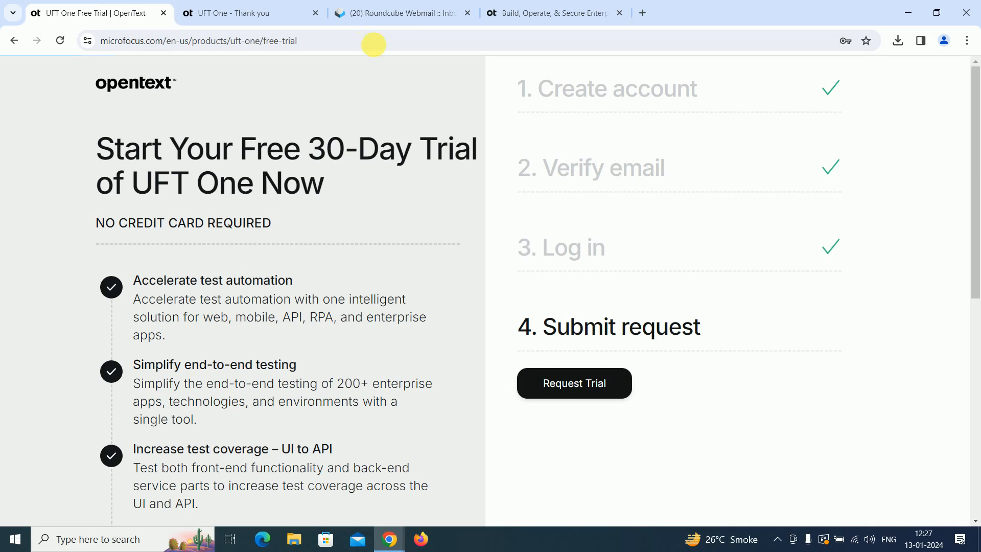
mouse_move(577, 243)
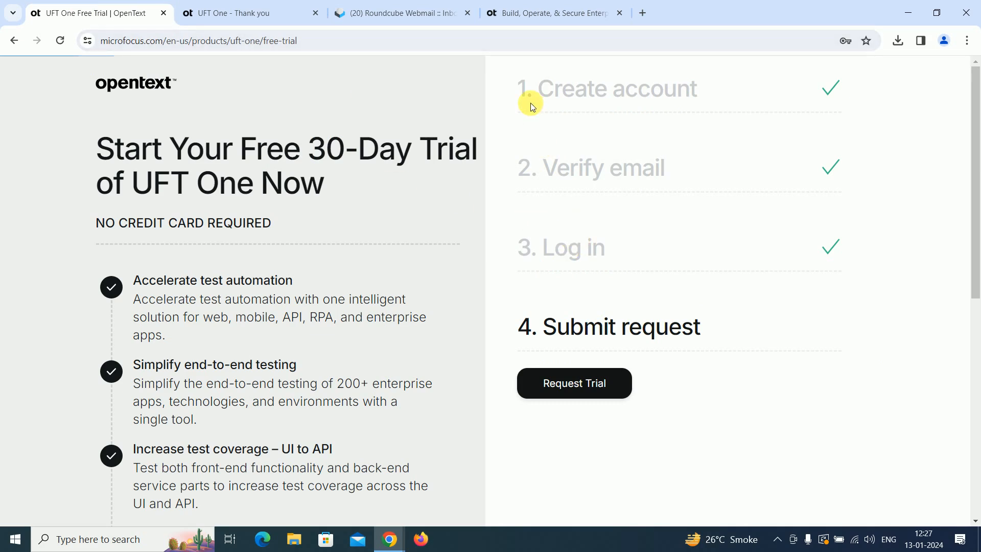
mouse_move(551, 209)
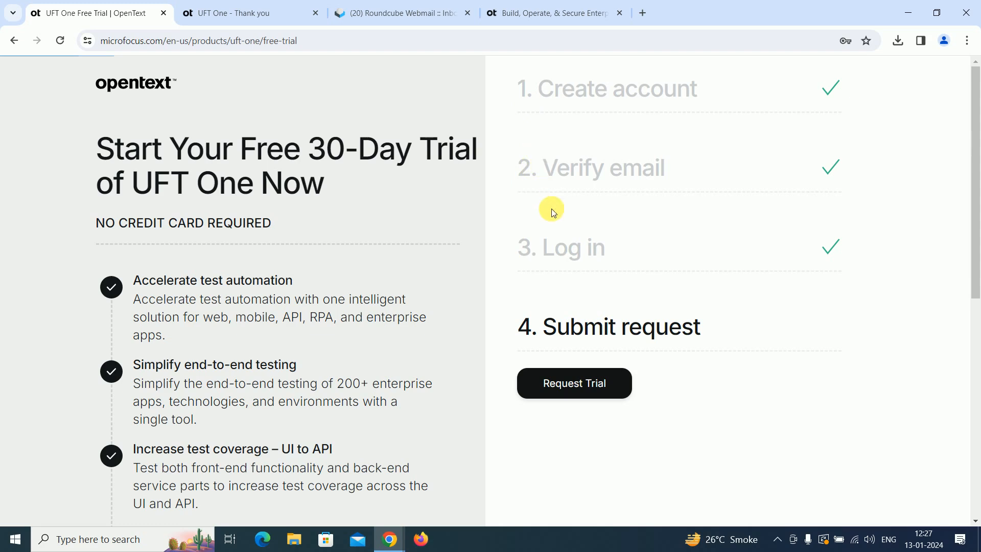
mouse_move(559, 243)
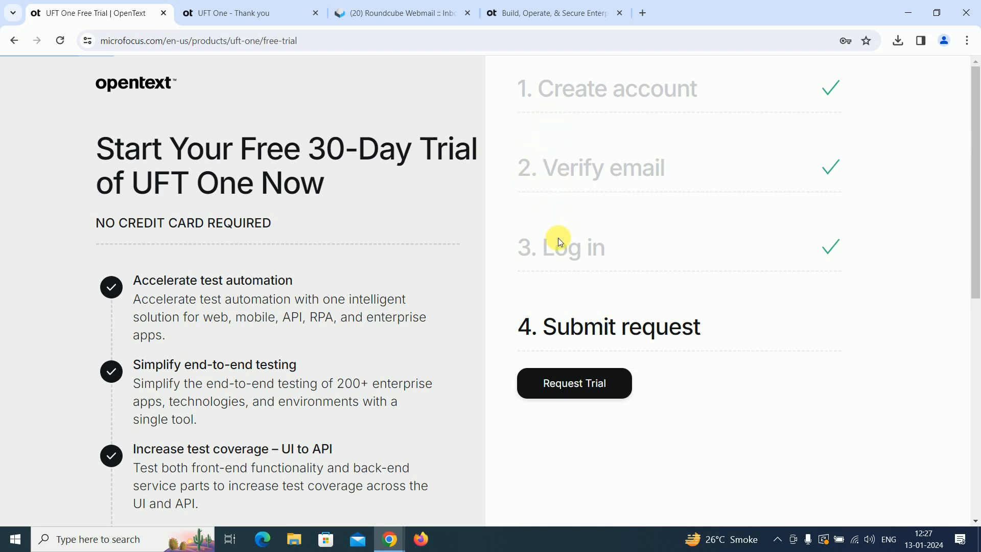
mouse_move(589, 214)
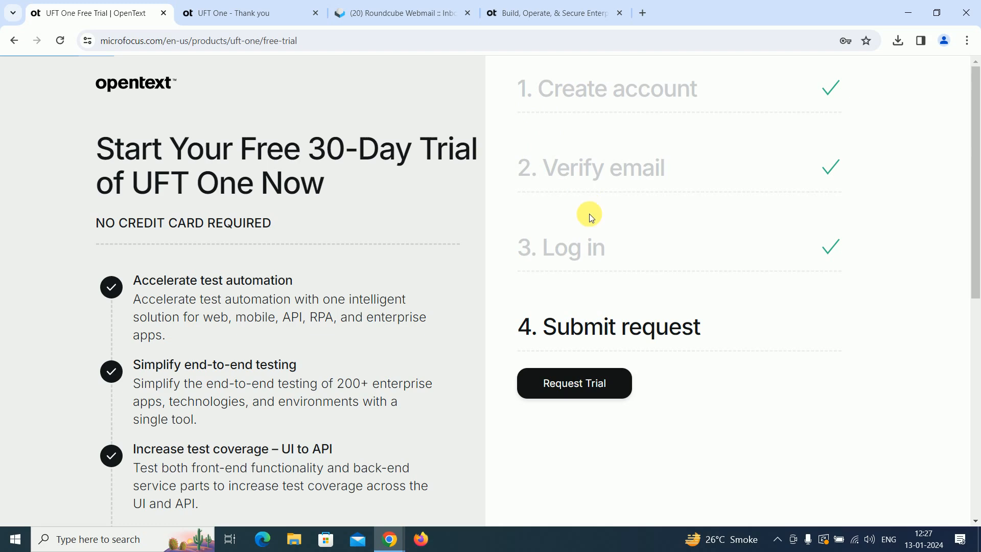
mouse_move(588, 237)
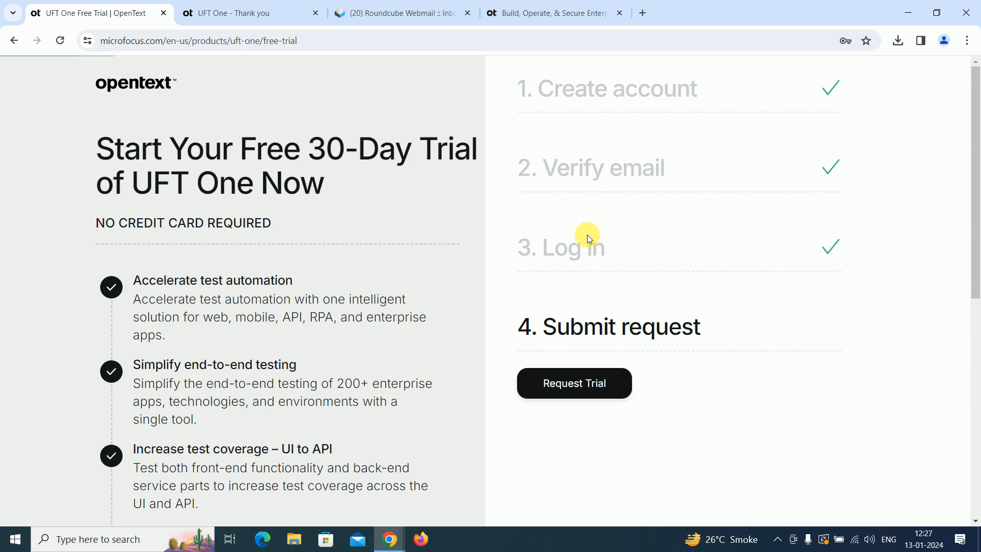
mouse_move(597, 266)
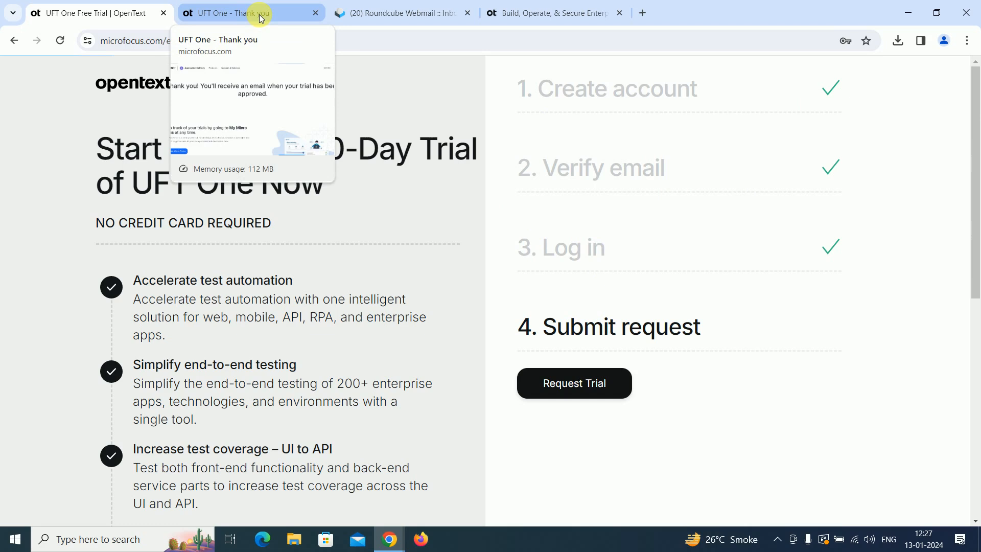
Move through the thank-you and webmail tabs to the OpenText entitlement page and request the UFT One 23.4 downloads
click(250, 12)
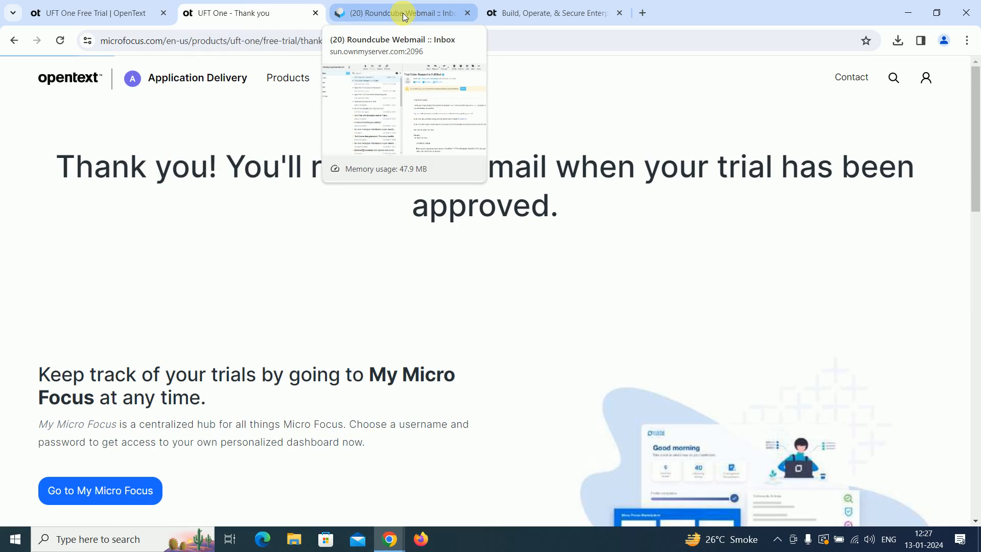
click(398, 13)
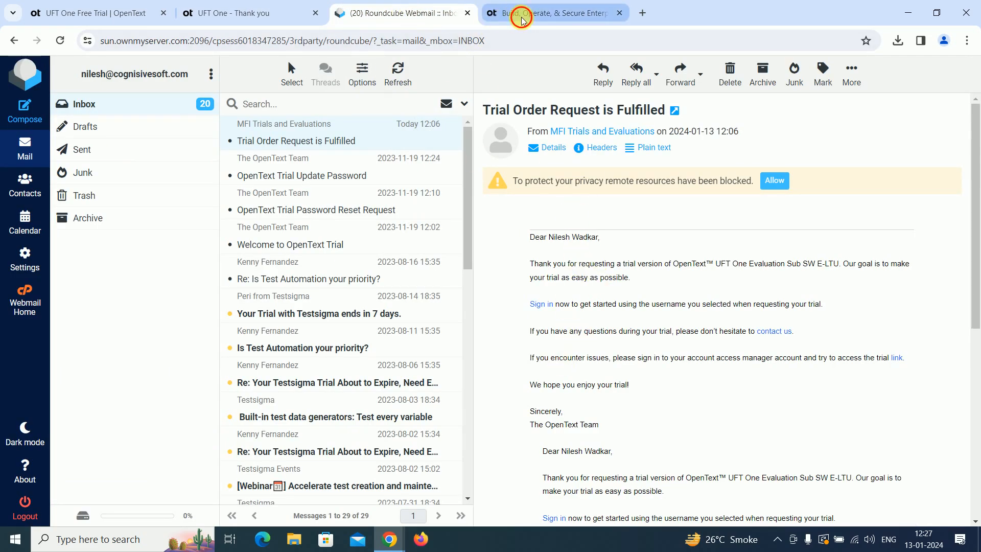
click(551, 12)
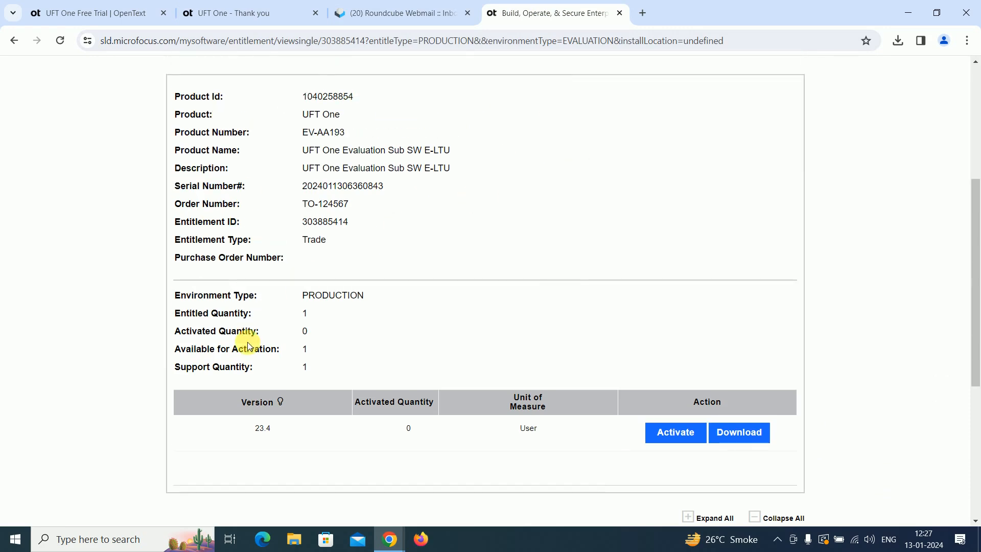
scroll(down, 3)
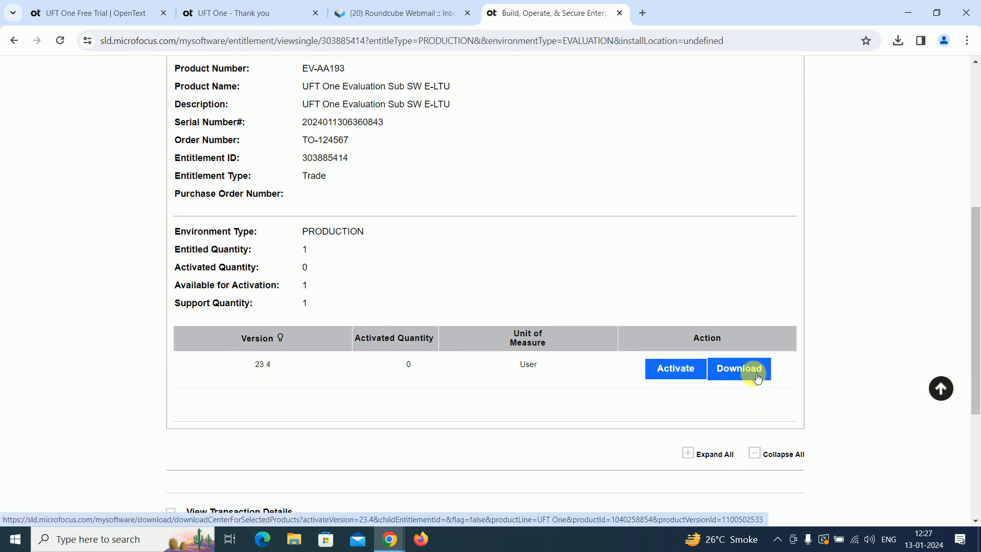
click(739, 368)
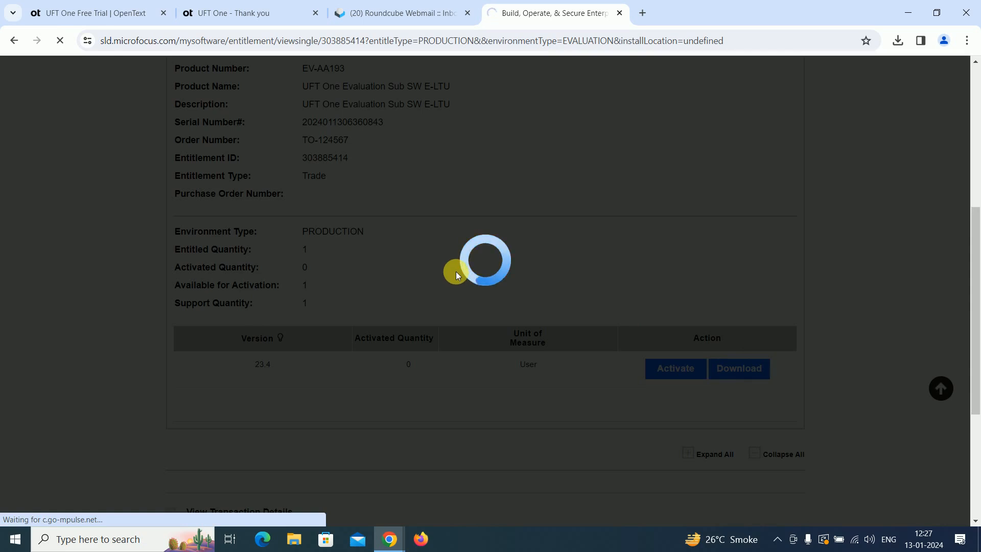
Load the UFT One 23.4 Software Downloads list and scroll down to the UFT Developer installers
click(738, 368)
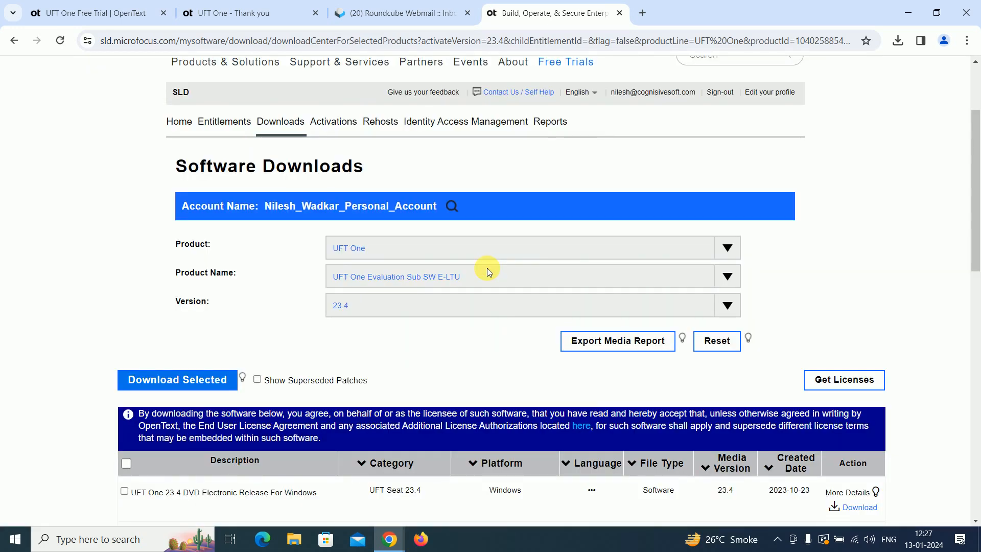
scroll(down, 3)
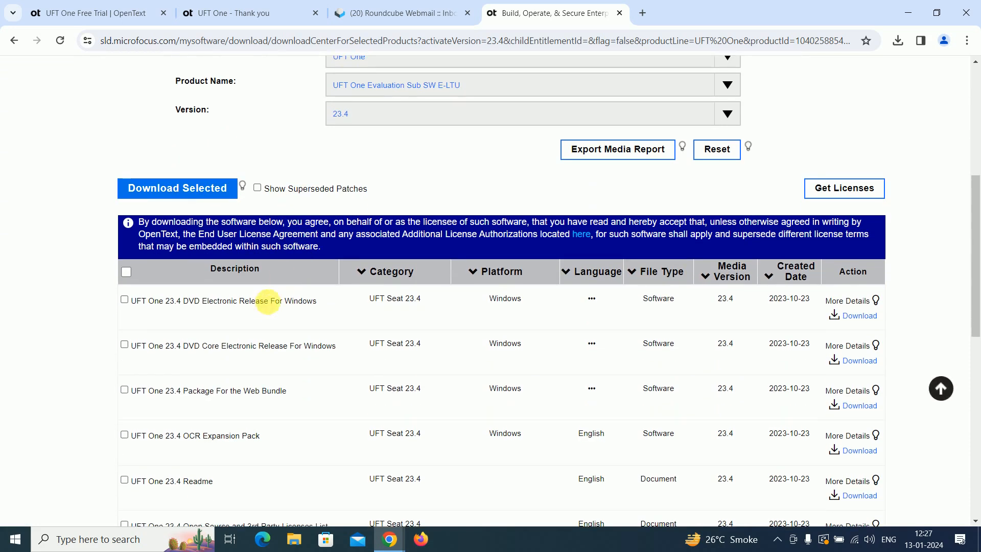
mouse_move(400, 321)
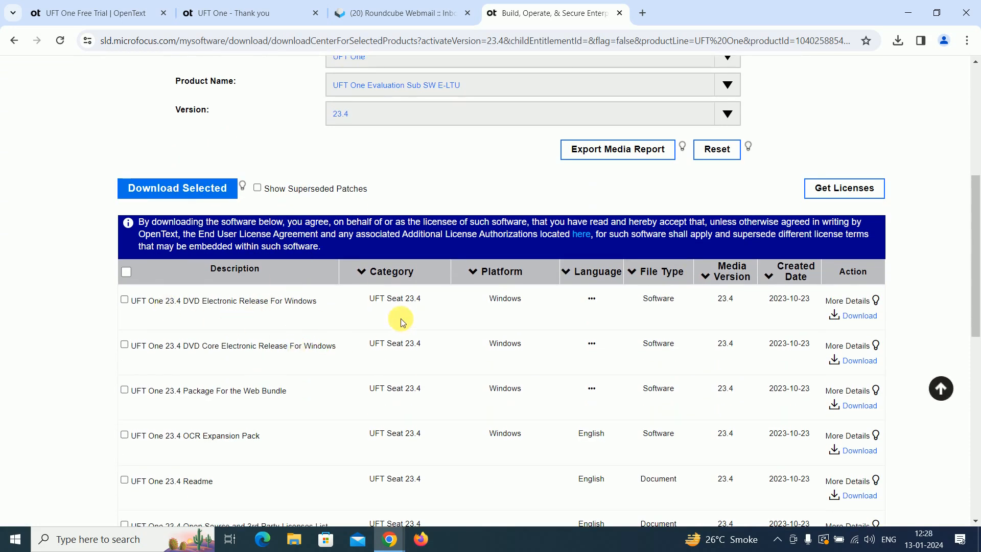
scroll(down, 3)
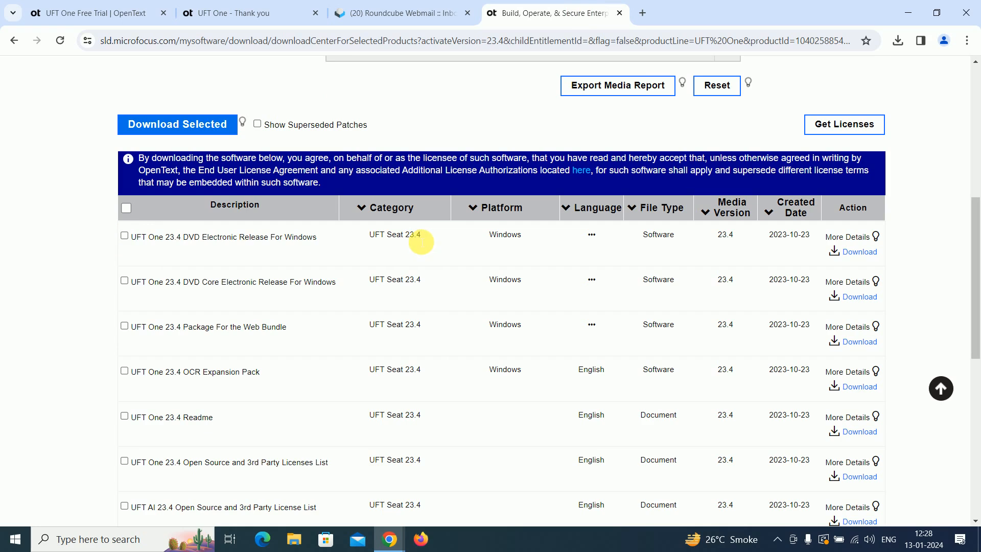
scroll(down, 3)
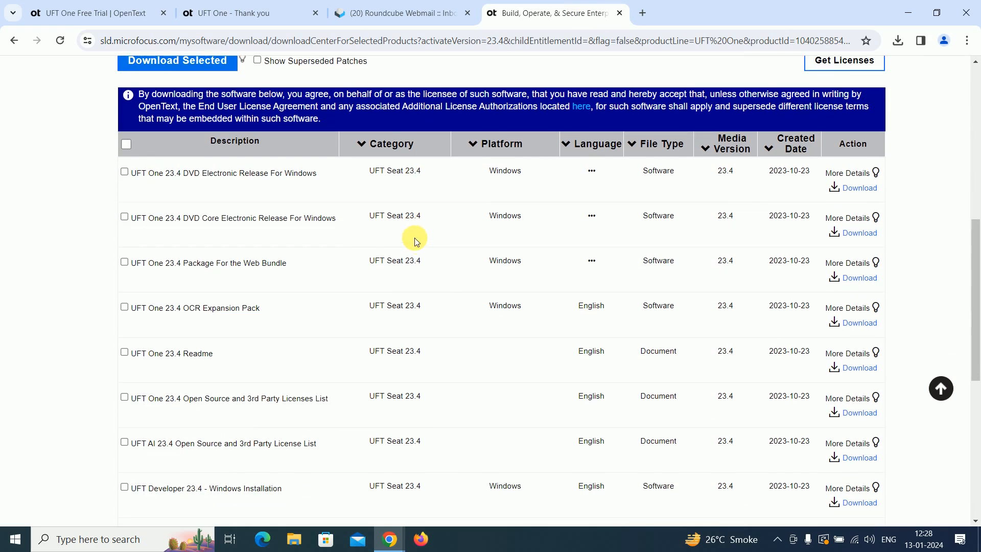
scroll(down, 3)
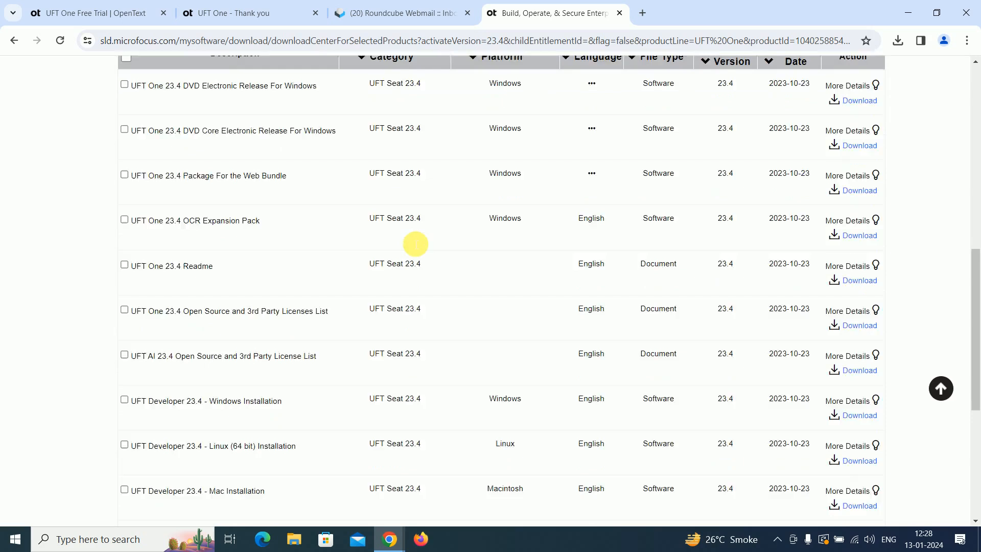
scroll(down, 3)
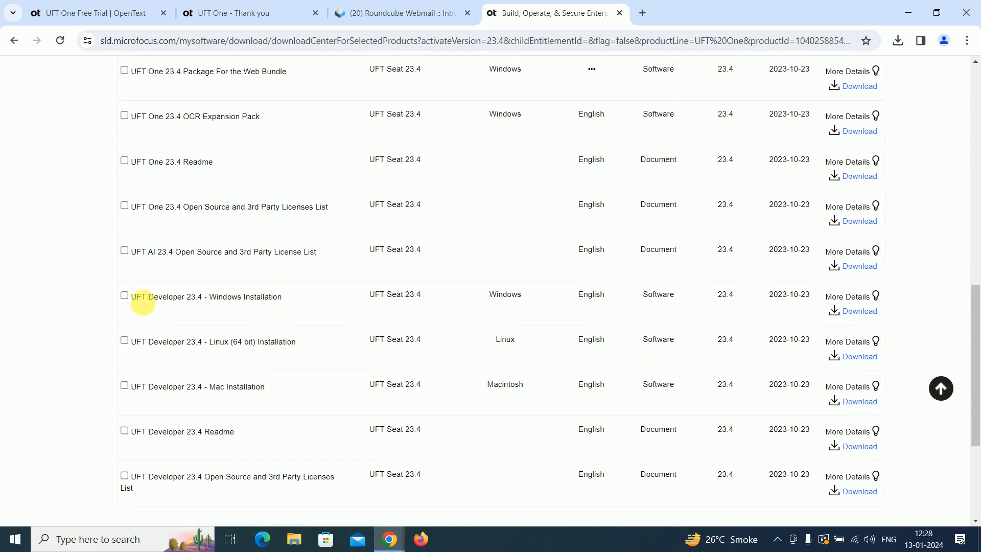
Select UFT Developer 23.4 - Windows Installation and start its download
click(125, 294)
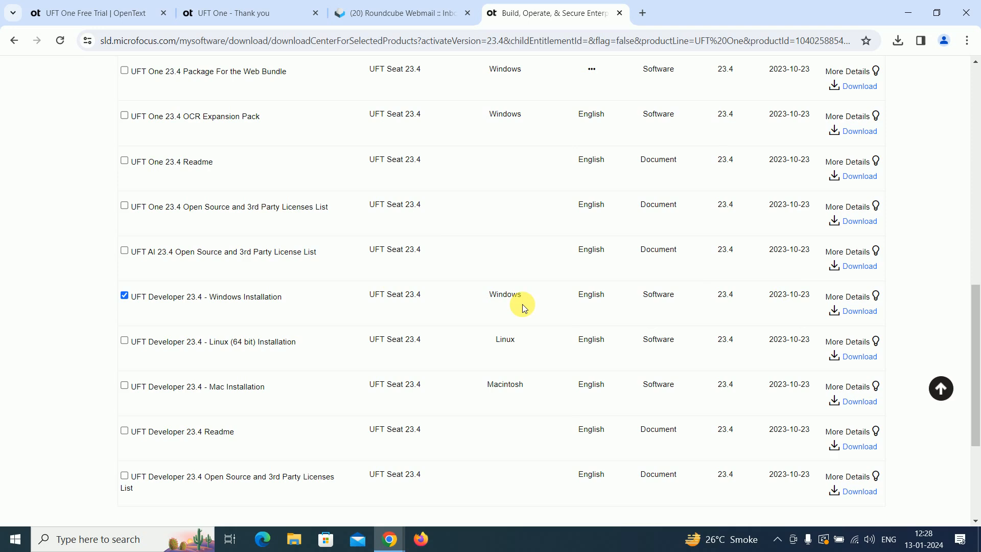
scroll(down, 3)
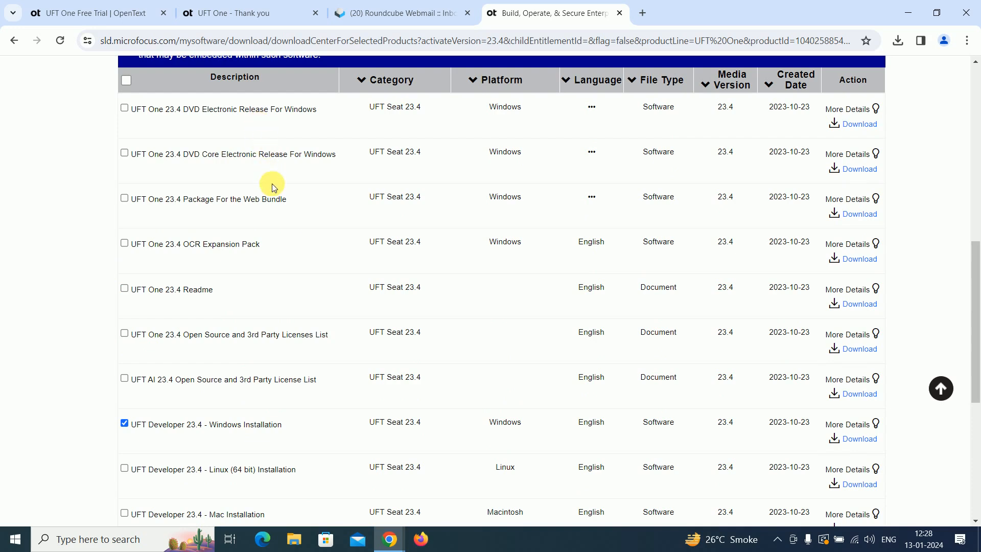
scroll(down, 3)
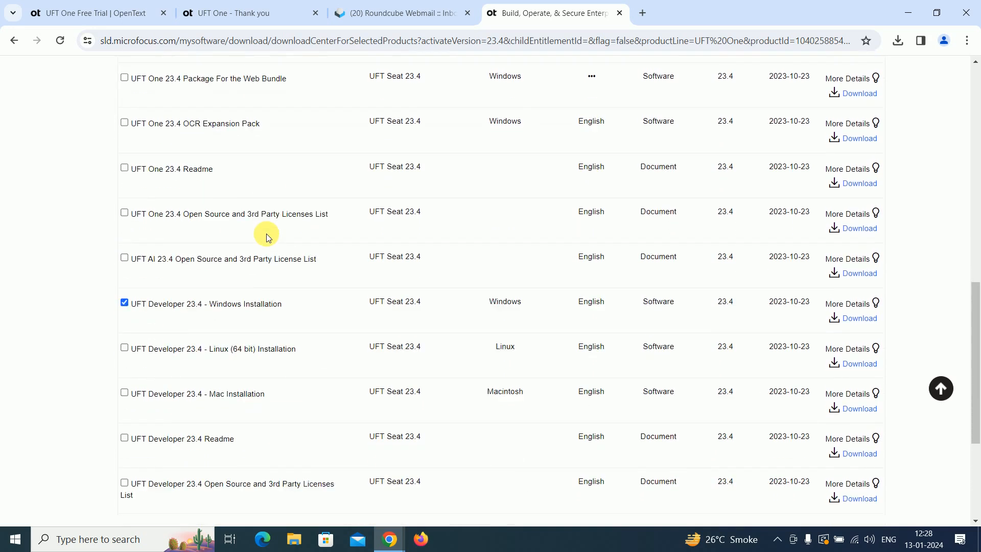
scroll(down, 3)
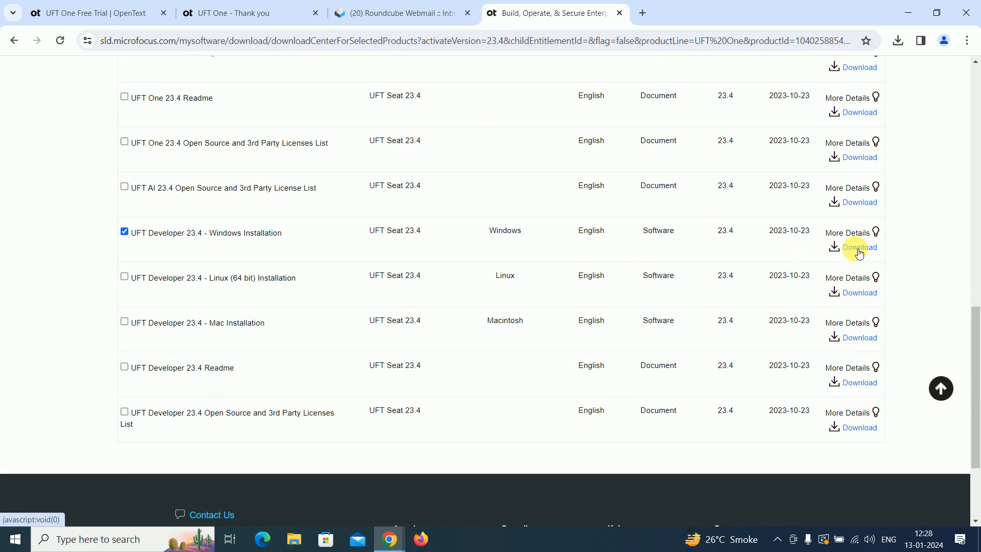
click(858, 247)
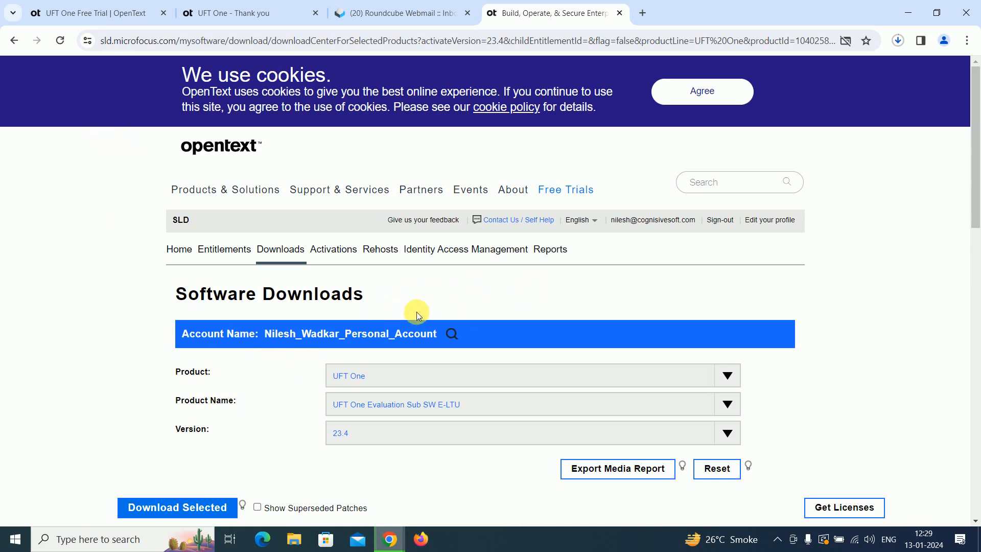
mouse_move(887, 274)
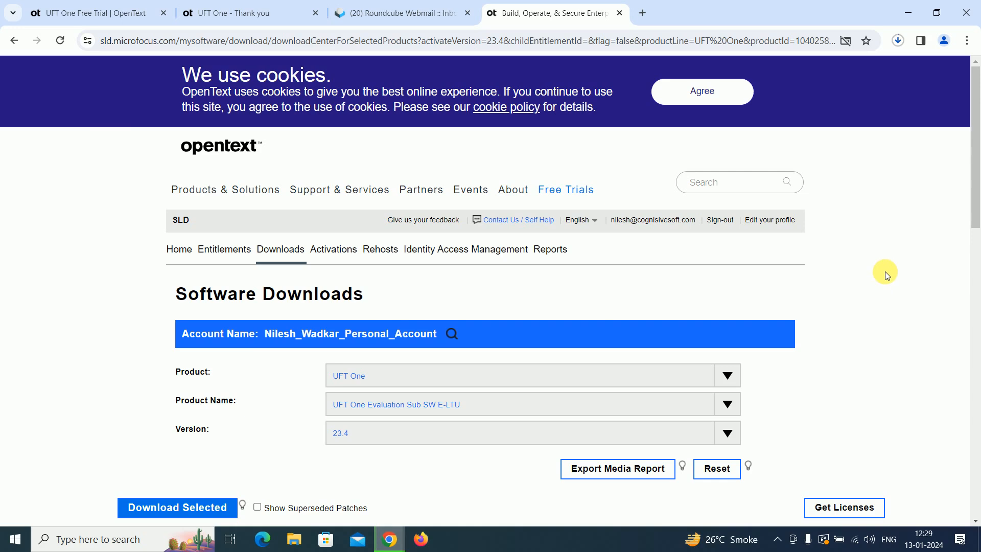
mouse_move(896, 287)
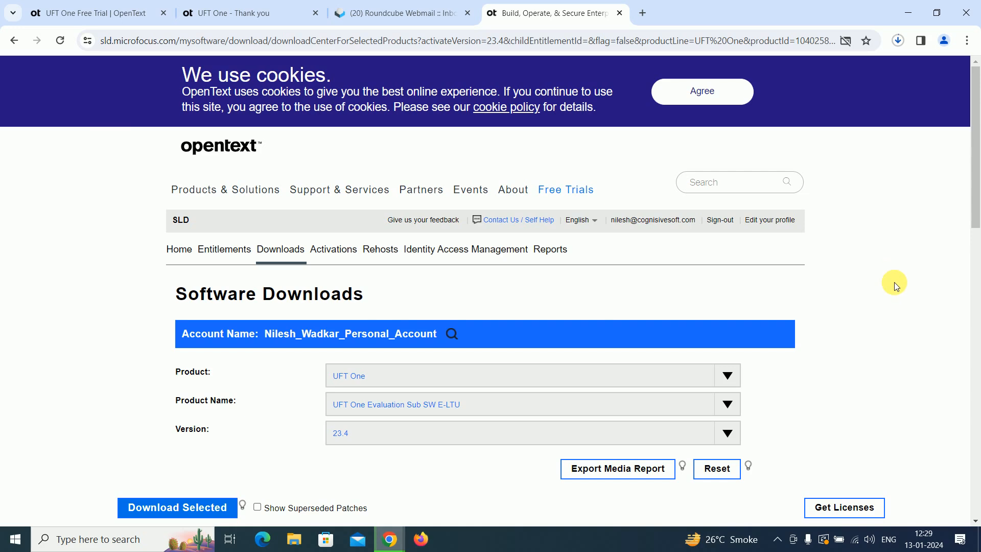